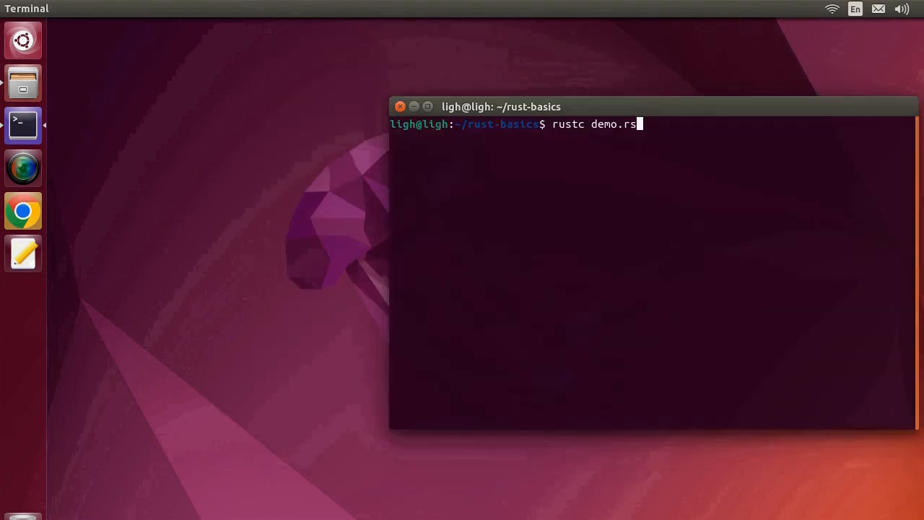
Run rustc demo.rs at the prompt in ~/rust-basics to compile the program.
key(Return)
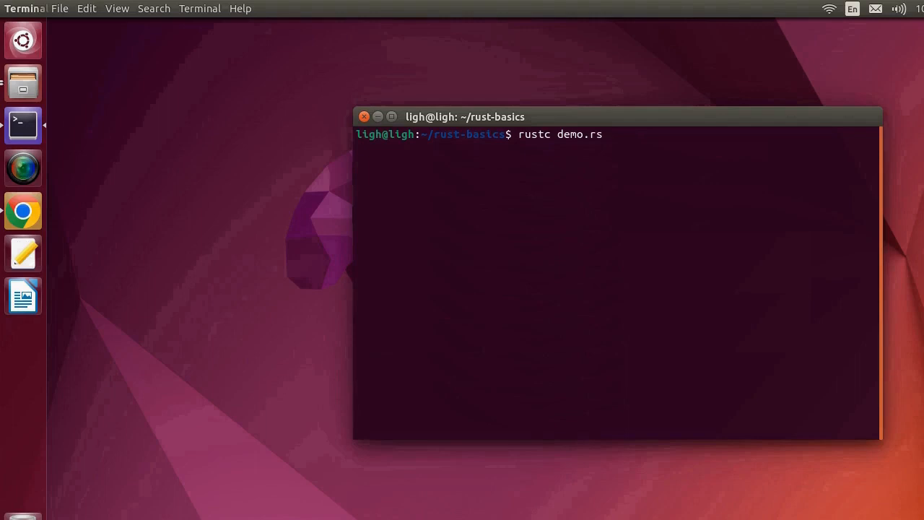
key(Return)
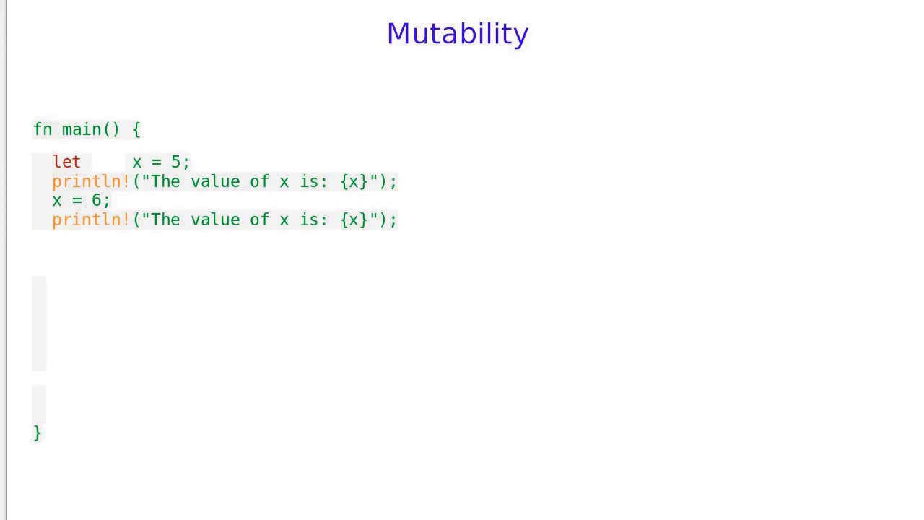
Insert mut after let so the first line reads let mut x = 5.
text(mut)
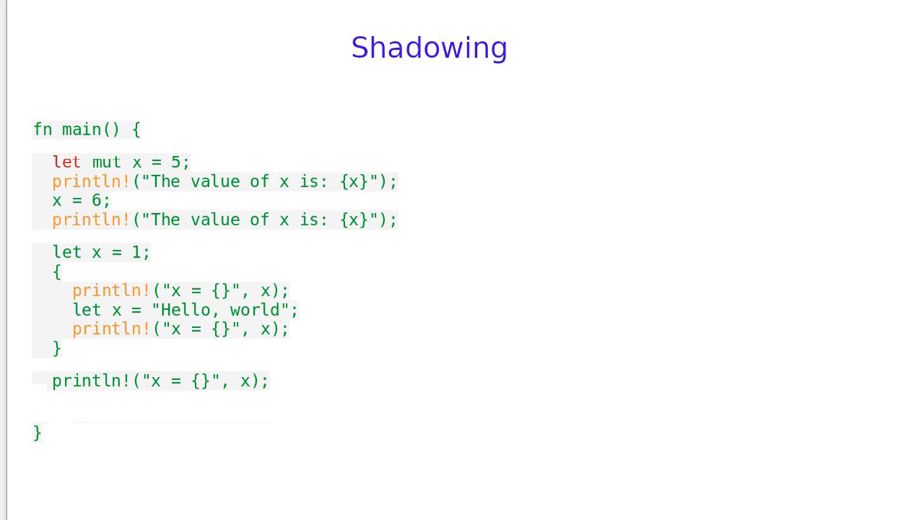
drag(79, 156, 202, 224)
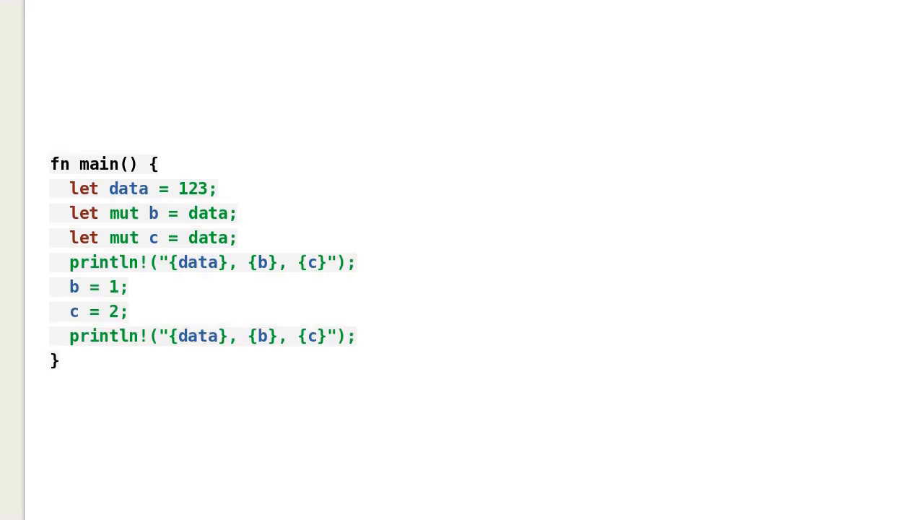
Append the comment // 123, 4, 5 to the last println! line.
text(// 123, 4, 5)
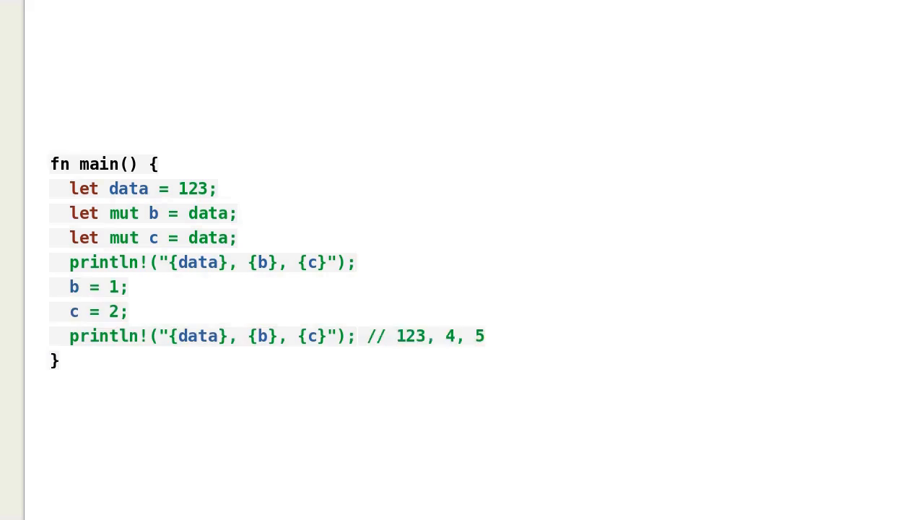